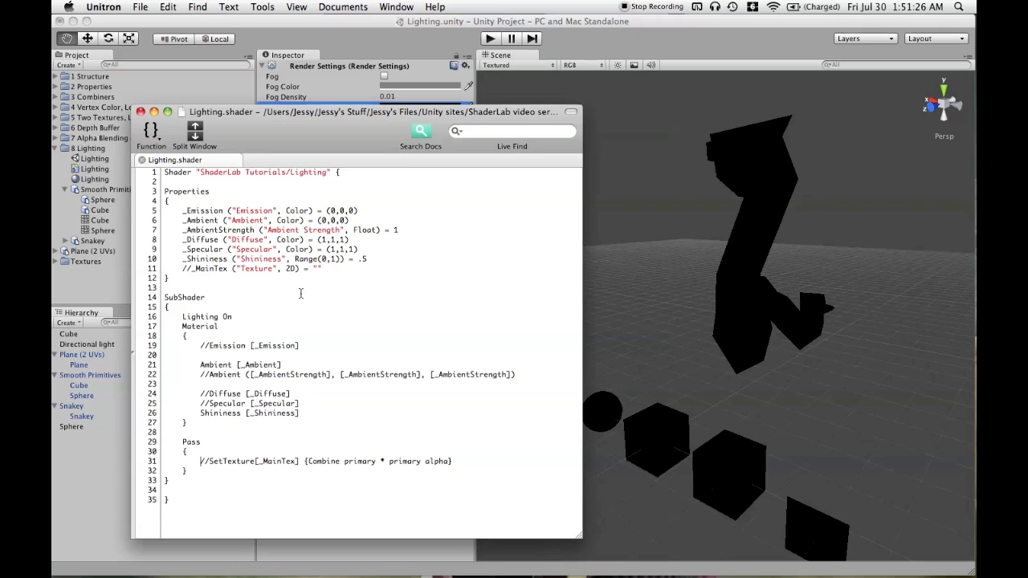
{"action": "mouse_move", "coordinate": [244, 408]}
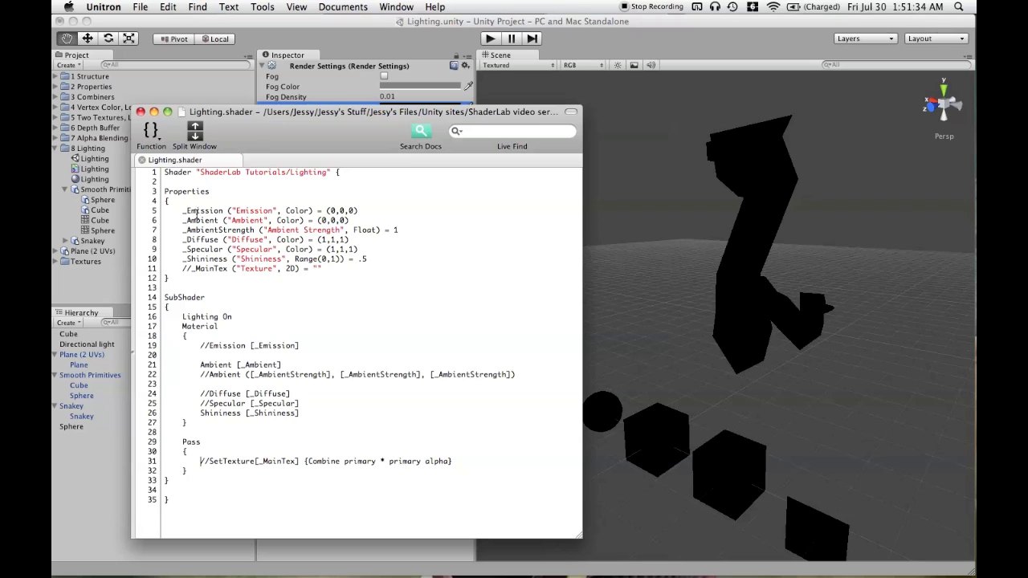
Step: Inspect the Ambient and _AmbientStrength references in Lighting.shader's Material block without changing them
{"action": "double_click", "coordinate": [204, 211]}
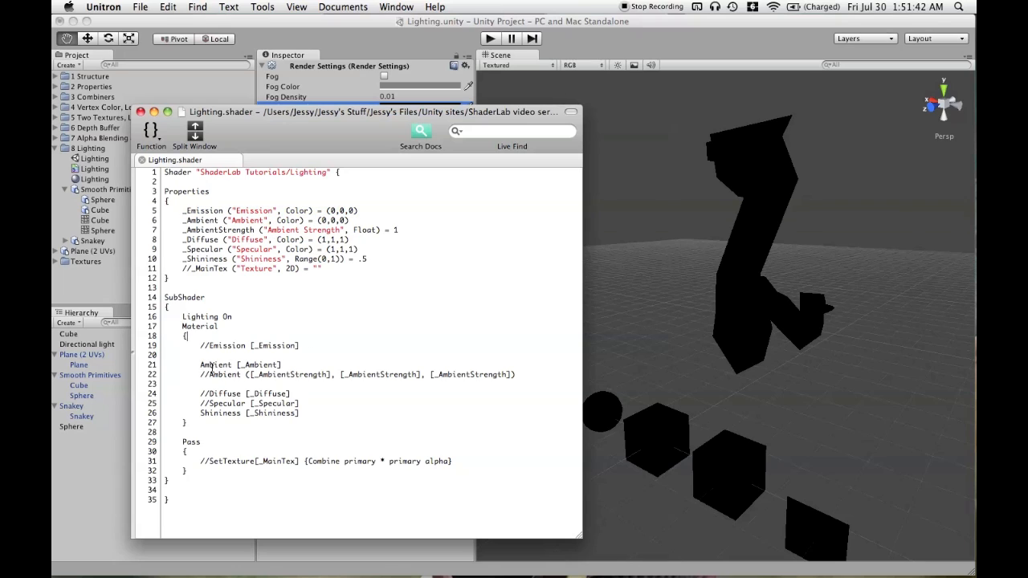
{"action": "double_click", "coordinate": [216, 365]}
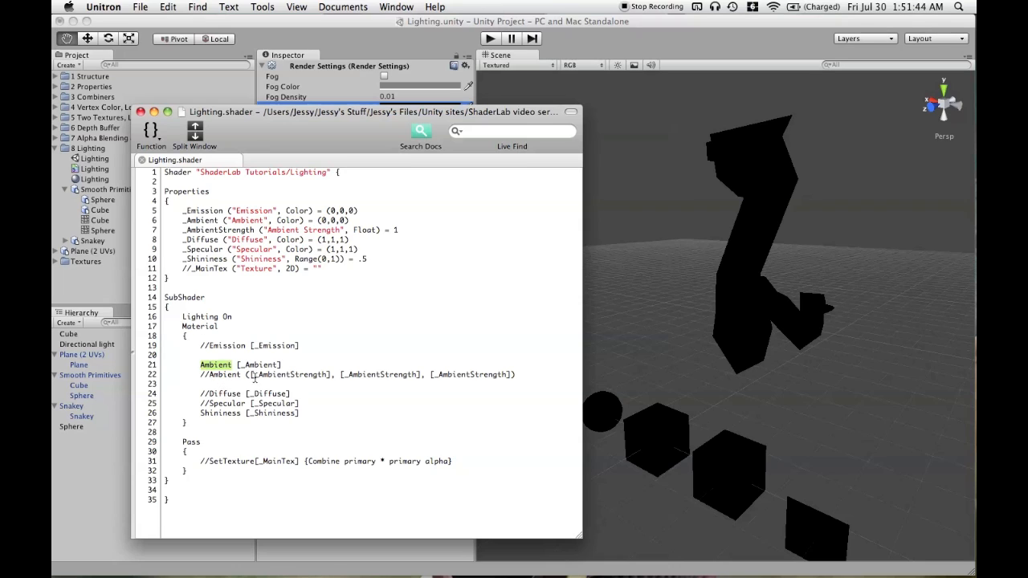
{"action": "double_click", "coordinate": [257, 364]}
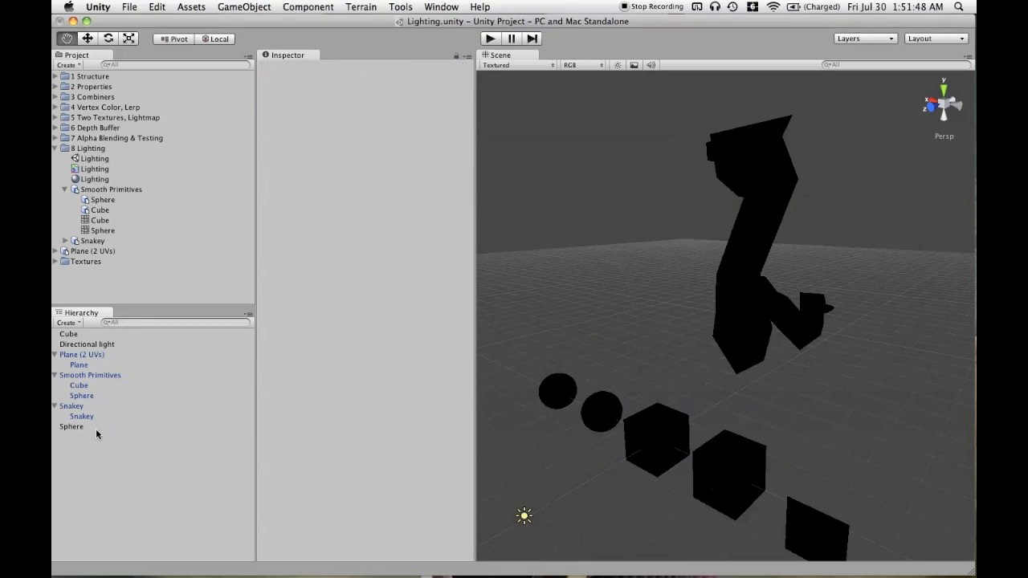
Step: Show the Lighting material in the Inspector (red Ambient, Ambient Strength 1.779225) and reach for the Edit menu
{"action": "left_click", "coordinate": [94, 180]}
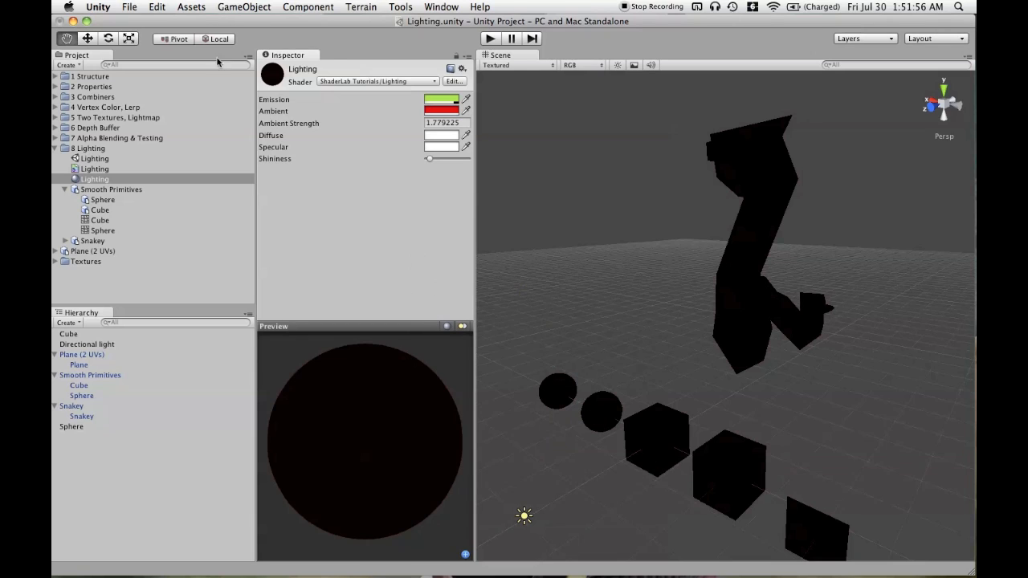
{"action": "left_click", "coordinate": [157, 6]}
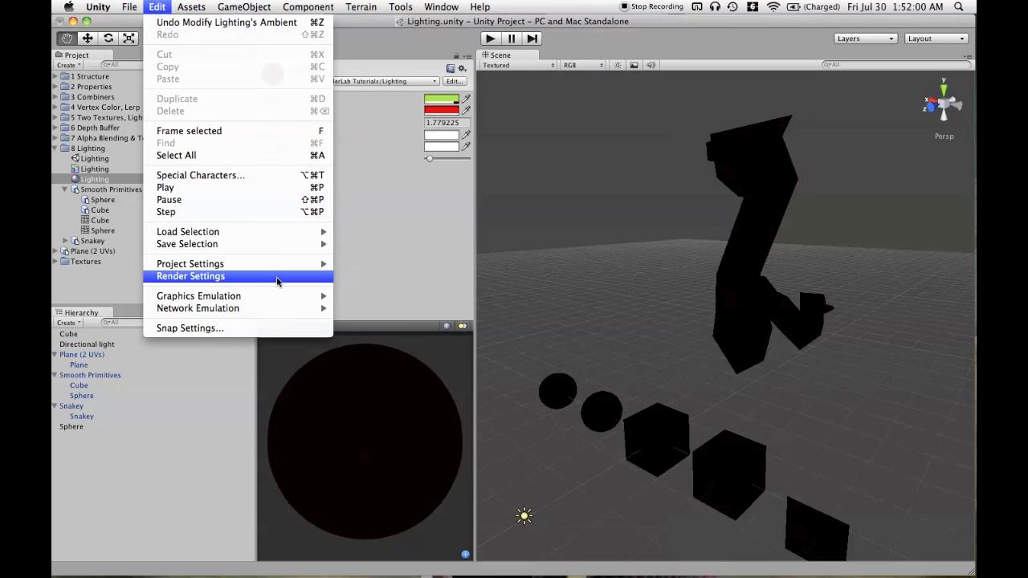
Step: Bring up Render Settings and pick a shade for the scene's Ambient Light, which stays black
{"action": "left_click", "coordinate": [189, 276]}
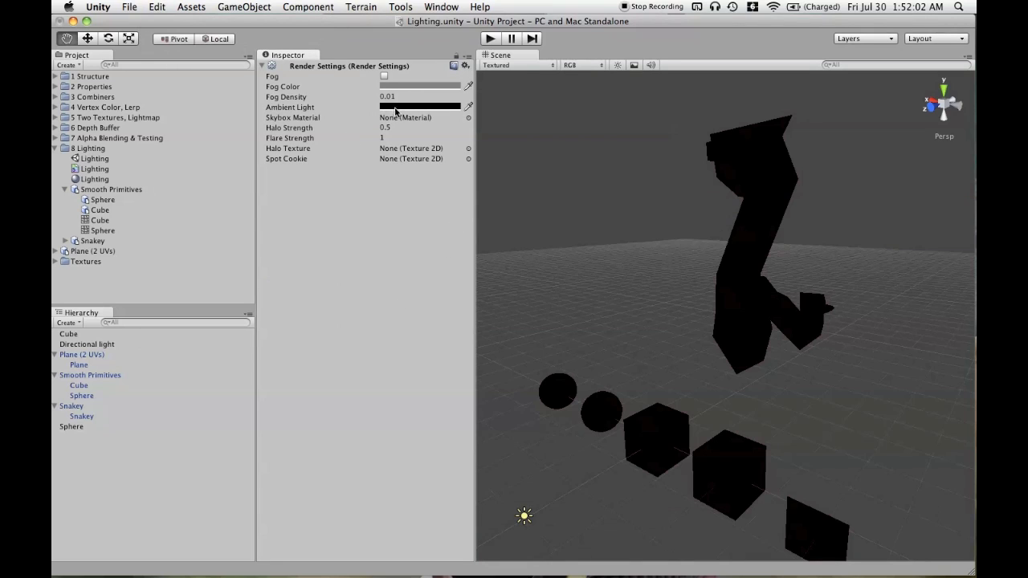
{"action": "left_click", "coordinate": [418, 106]}
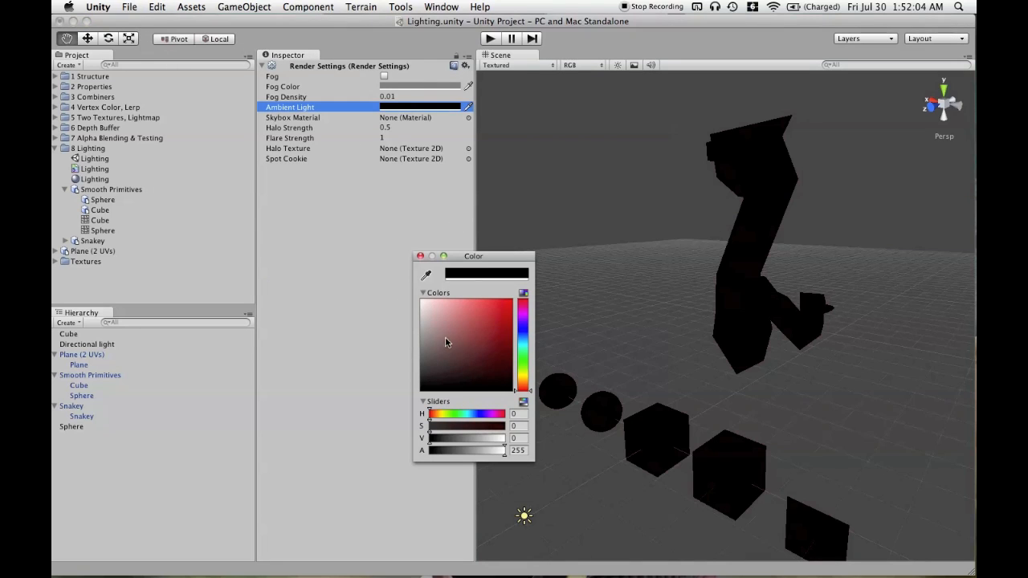
{"action": "mouse_move", "coordinate": [449, 347]}
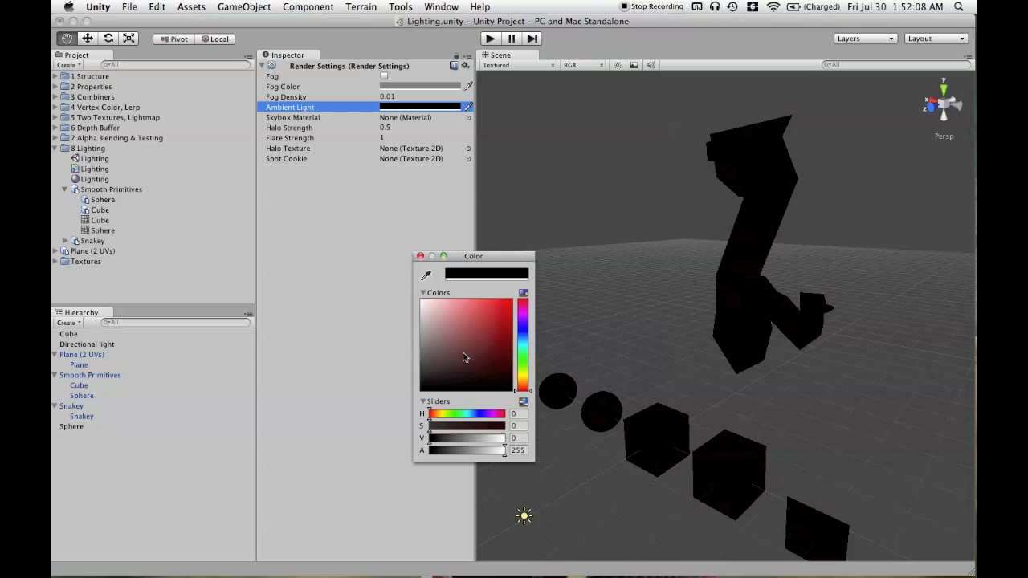
{"action": "left_click", "coordinate": [463, 354]}
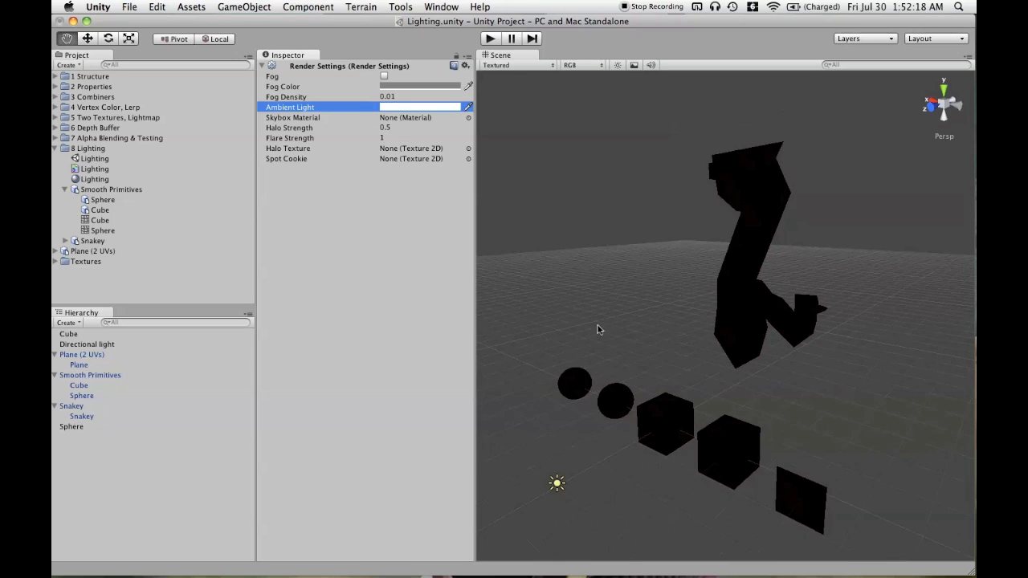
{"action": "mouse_move", "coordinate": [616, 64]}
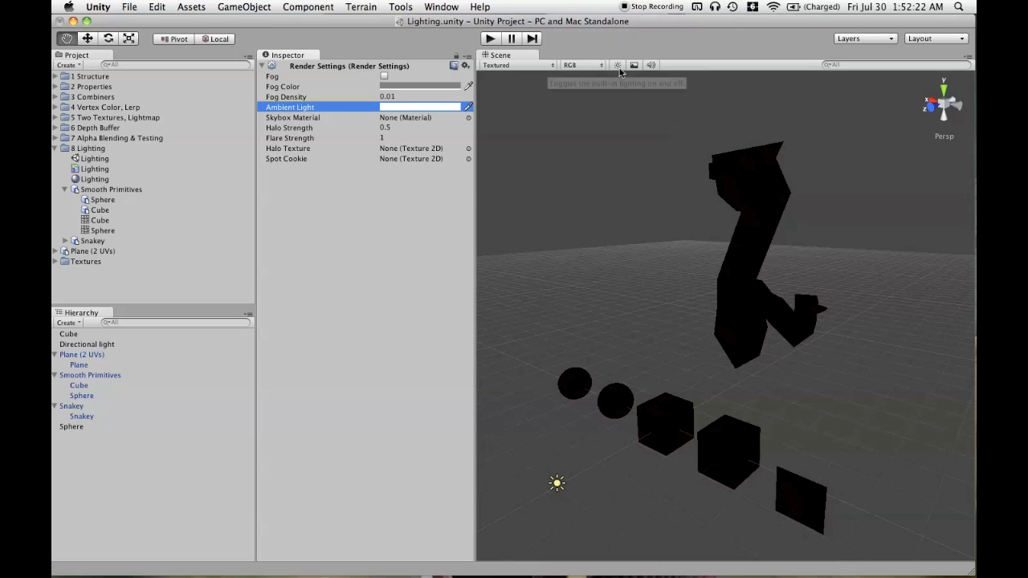
Step: Switch the Scene view lighting preview, inspect the Directional light, then the Cube with its Lighting material
{"action": "left_click", "coordinate": [616, 64]}
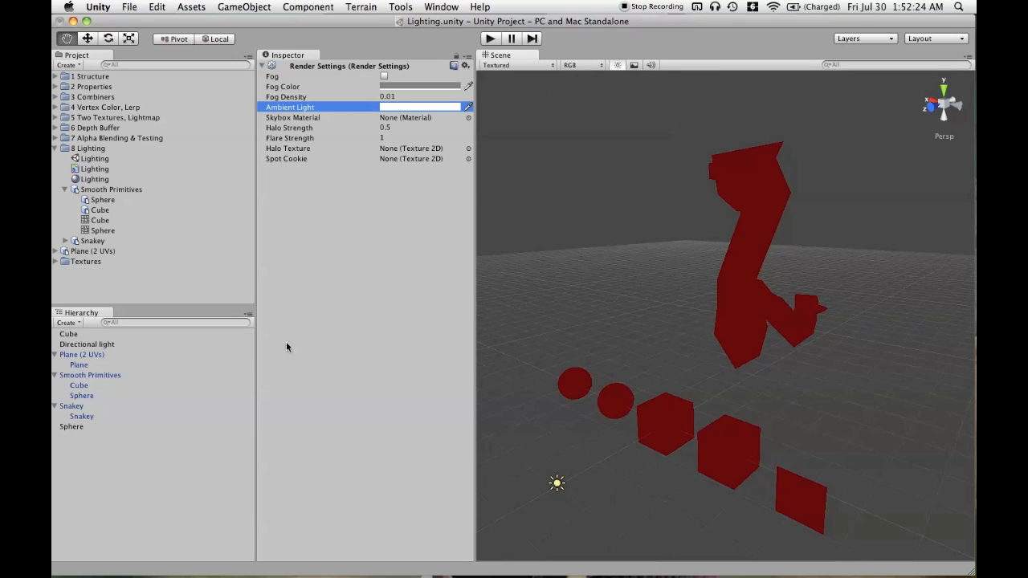
{"action": "left_click", "coordinate": [87, 343]}
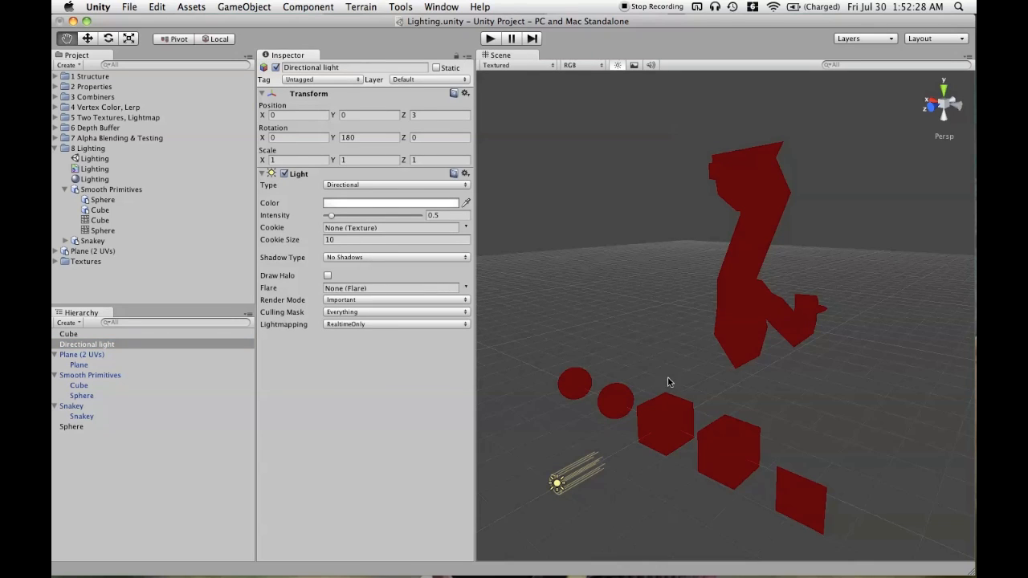
{"action": "mouse_move", "coordinate": [617, 65]}
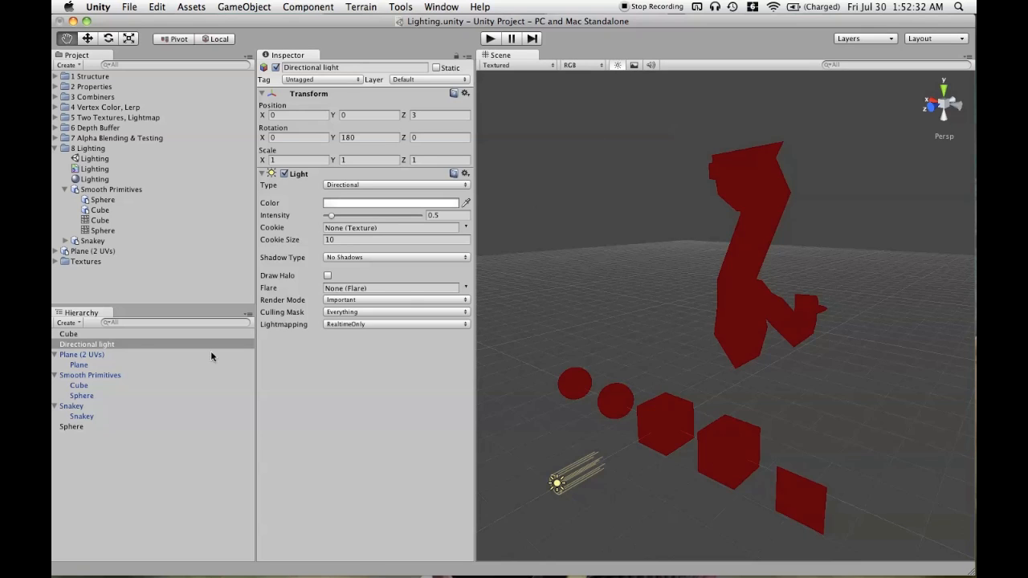
{"action": "left_click", "coordinate": [67, 333]}
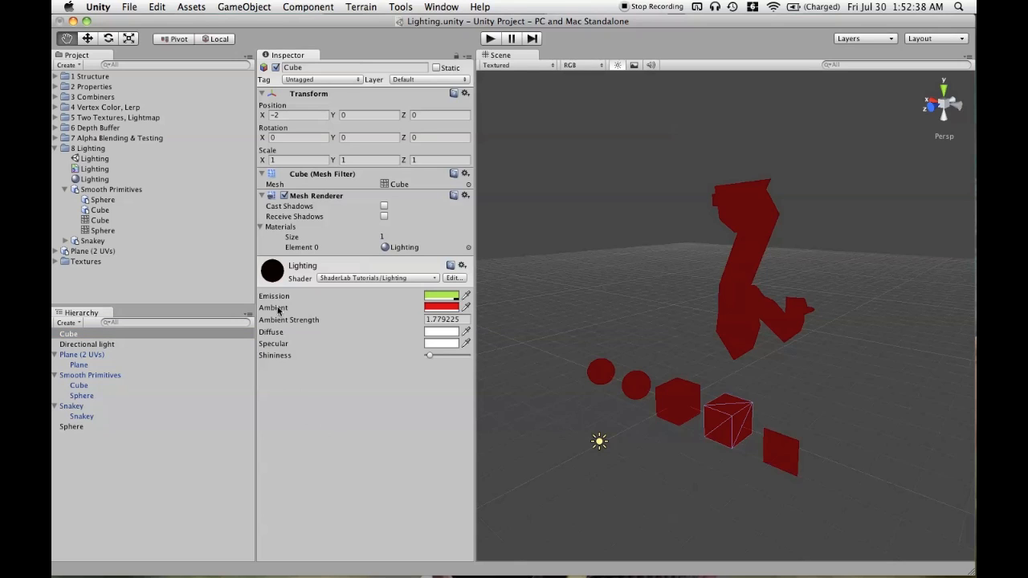
Step: Return to Render Settings and reopen the Ambient Light colour picker; objects remain dark red
{"action": "left_click", "coordinate": [157, 6]}
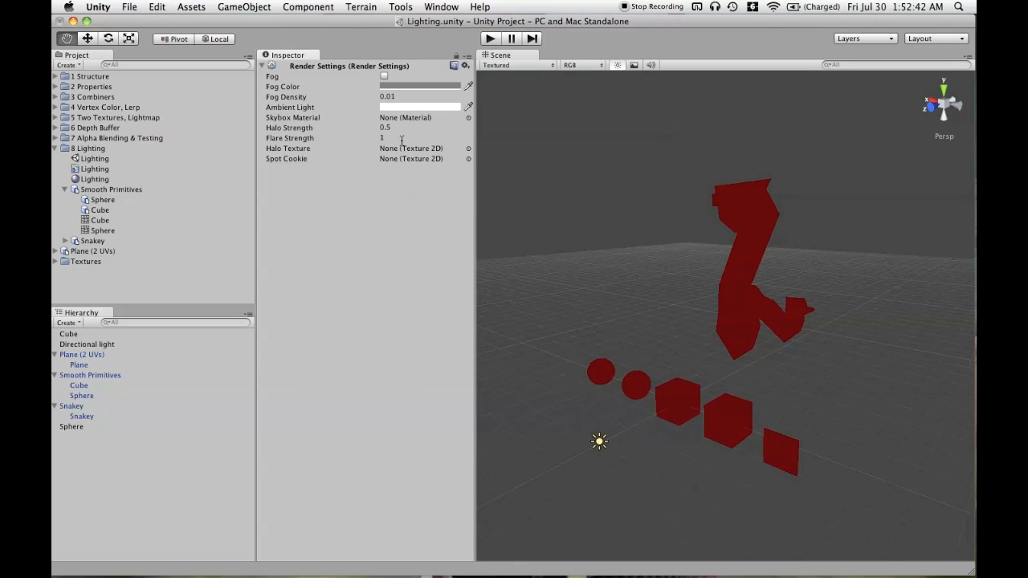
{"action": "left_click", "coordinate": [419, 106]}
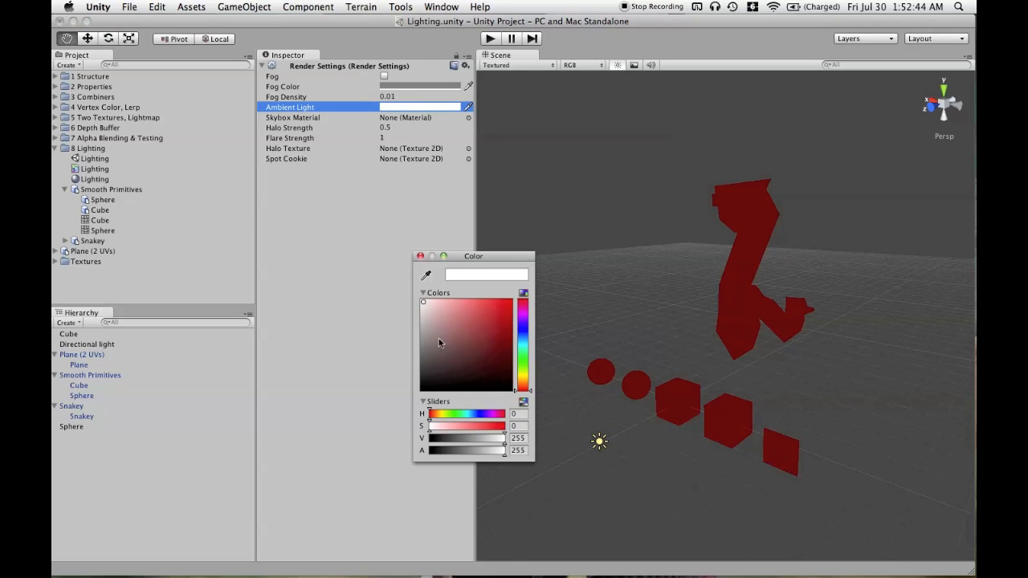
{"action": "mouse_move", "coordinate": [401, 295]}
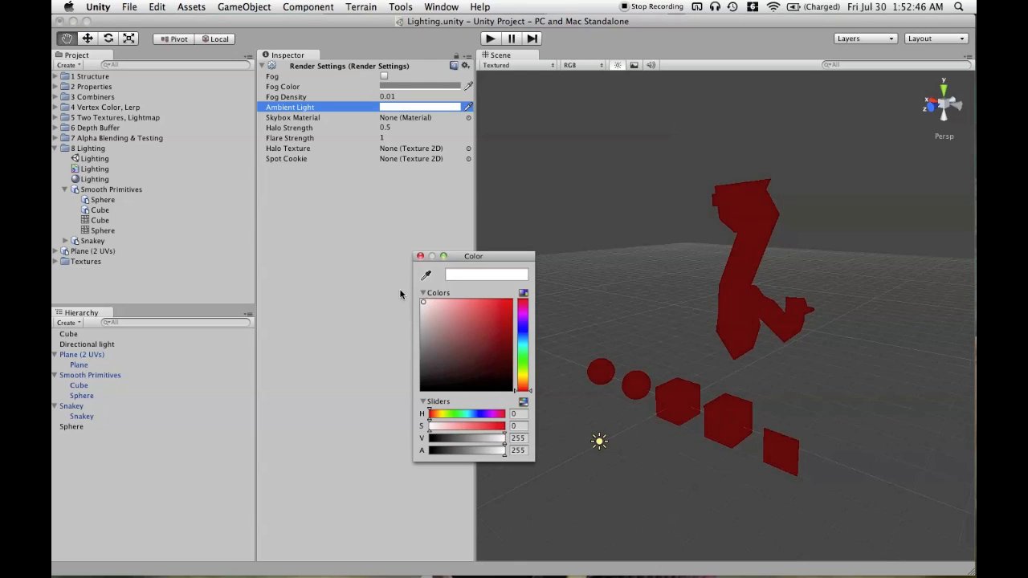
{"action": "mouse_move", "coordinate": [447, 344]}
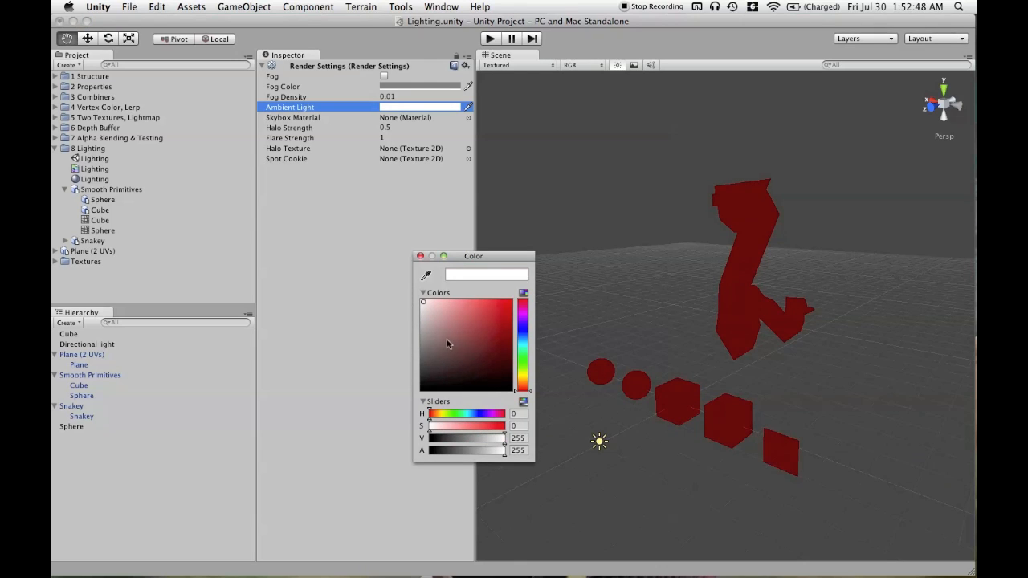
{"action": "mouse_move", "coordinate": [440, 334]}
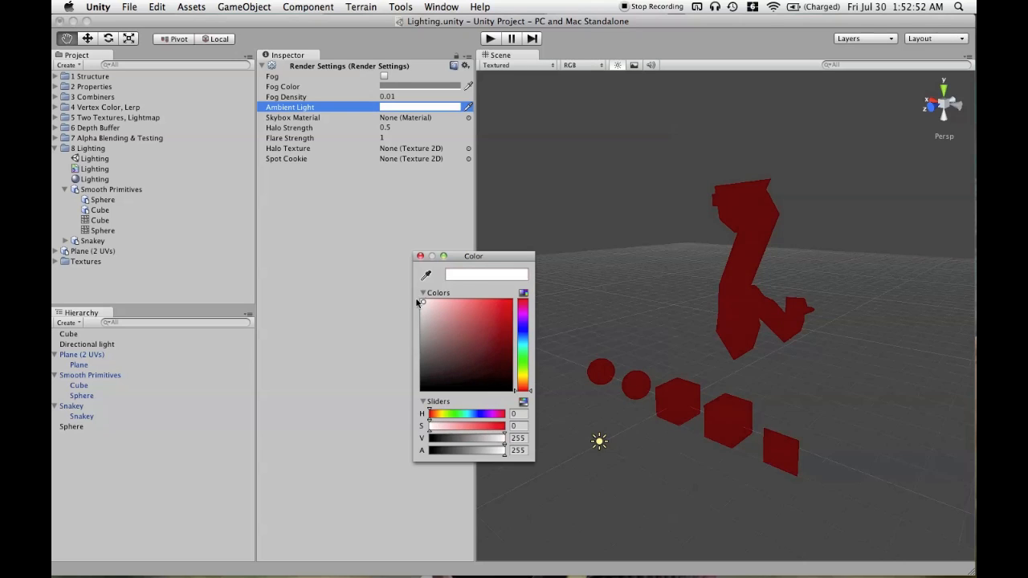
{"action": "mouse_move", "coordinate": [453, 342]}
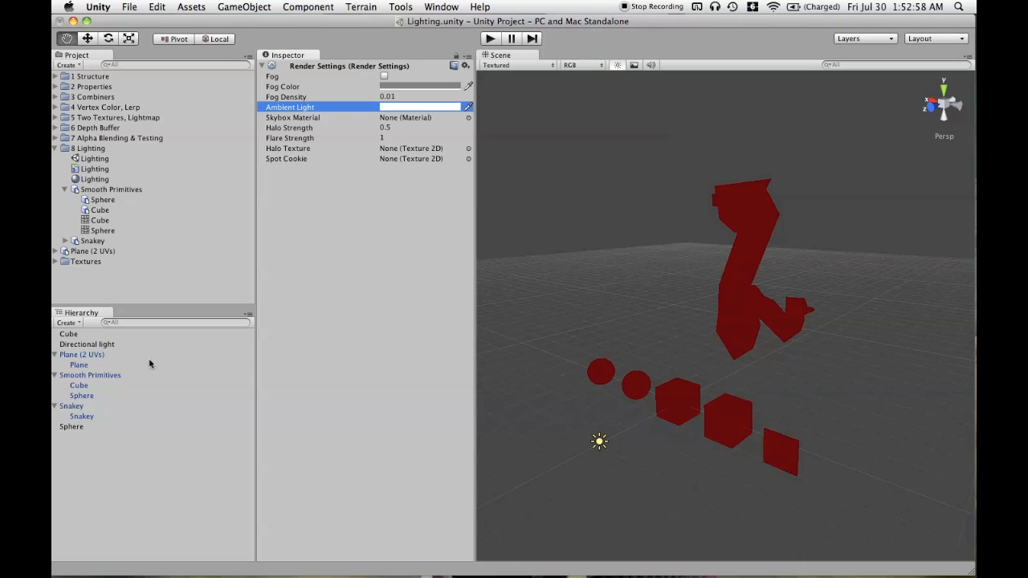
Step: Check the Lighting material's red Ambient colour and Ambient Strength near 1.78, then close its colour picker
{"action": "left_click", "coordinate": [95, 178]}
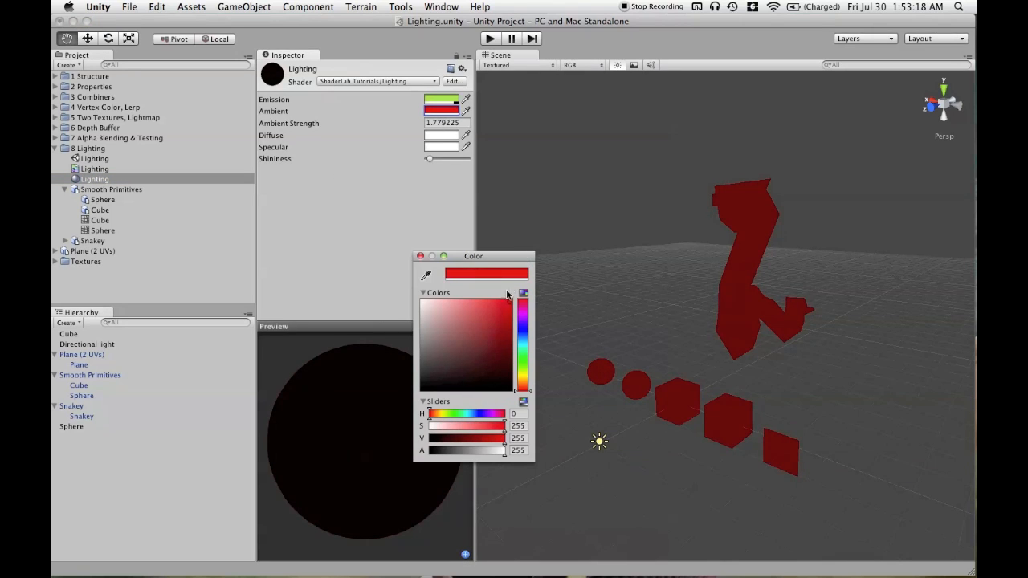
{"action": "mouse_move", "coordinate": [630, 391]}
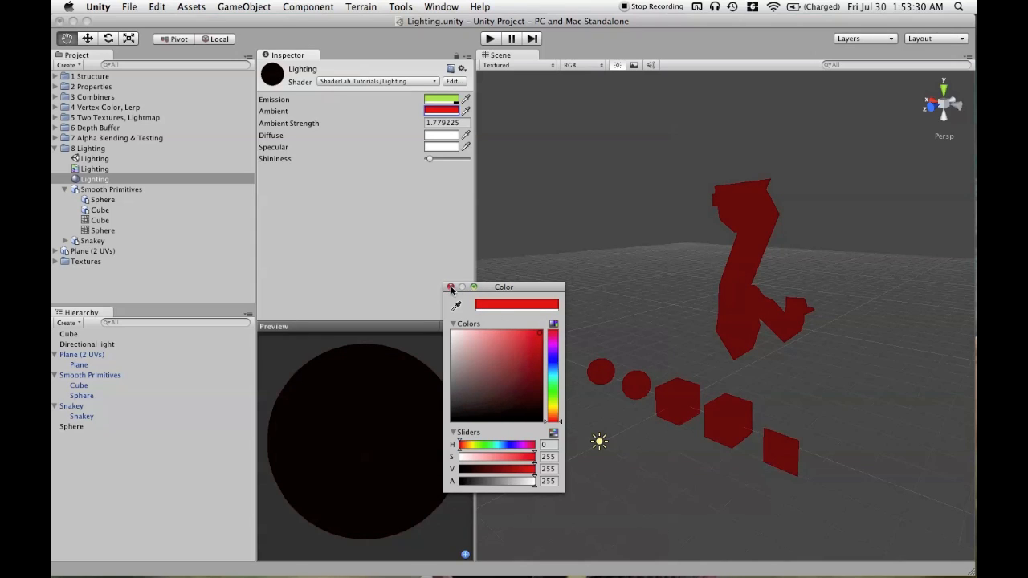
{"action": "left_click", "coordinate": [451, 286]}
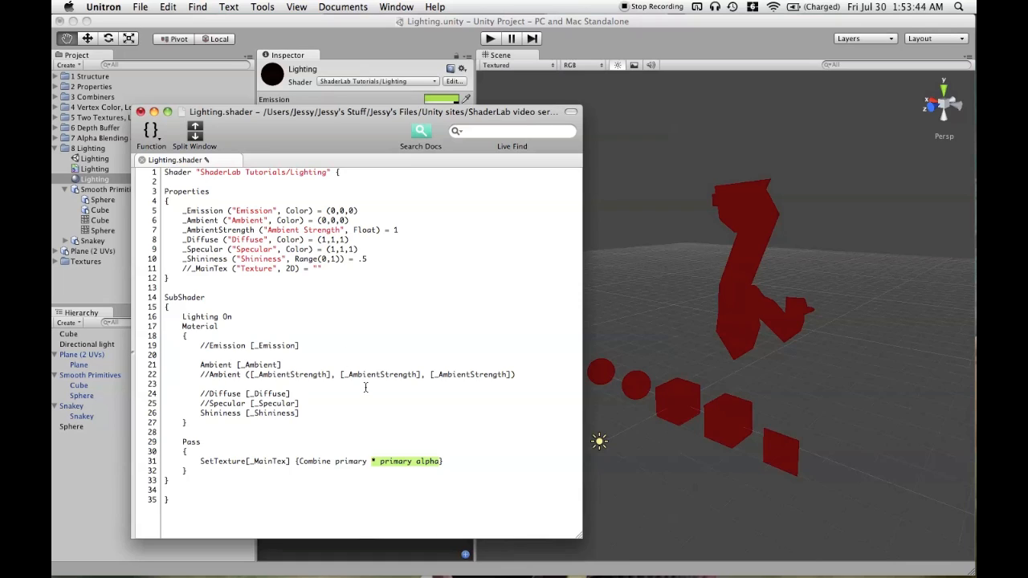
Step: Rework the shader's SetTexture line to Combine primary (briefly trying Double) so objects render white
{"action": "type", "text": "d"}
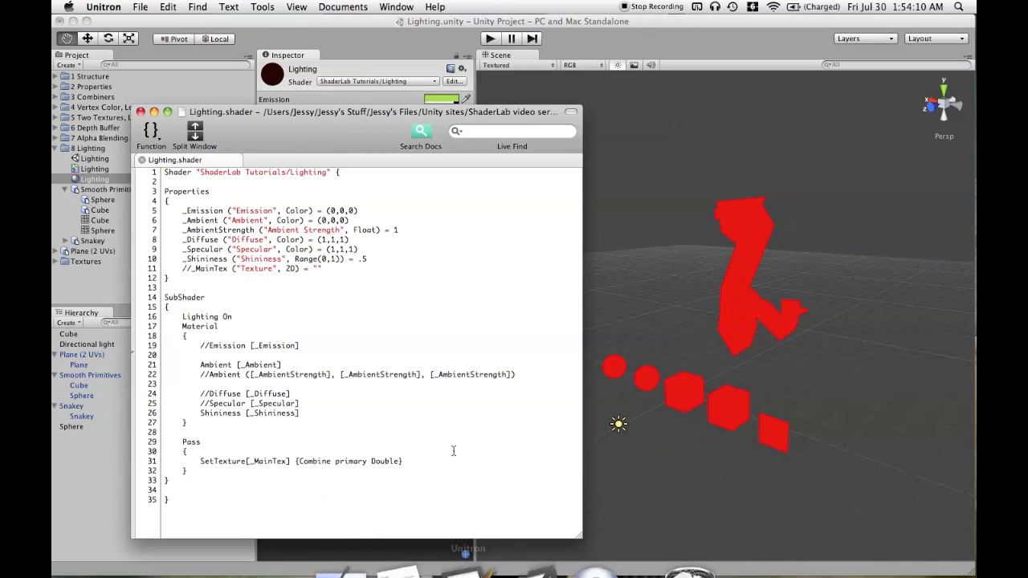
{"action": "left_click", "coordinate": [369, 461]}
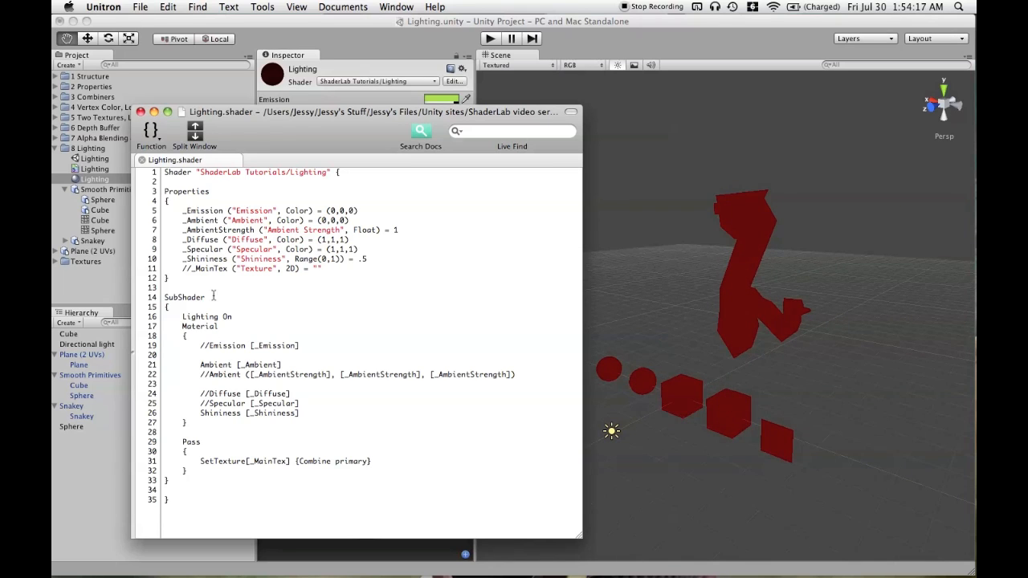
{"action": "double_click", "coordinate": [219, 231]}
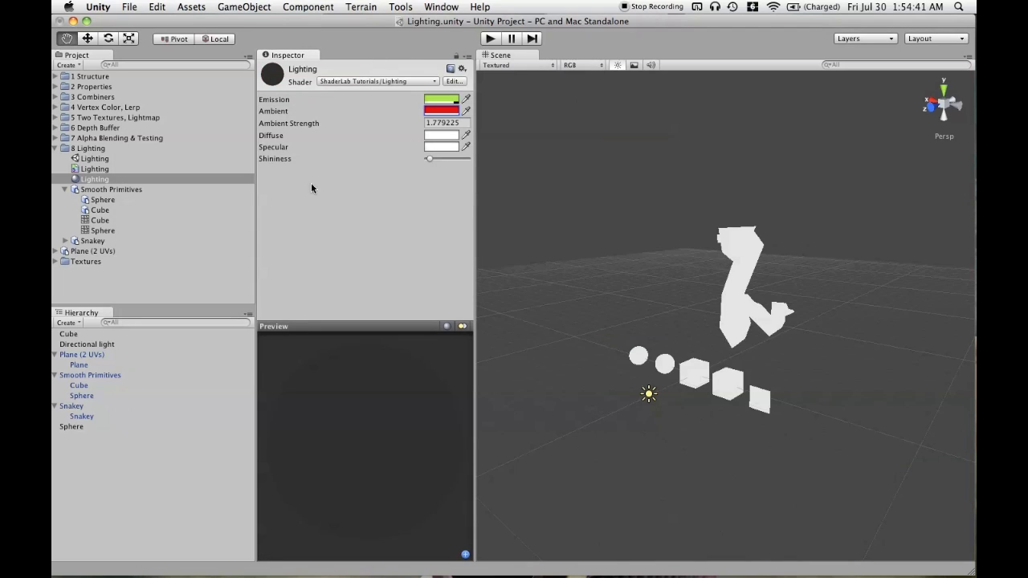
Step: Scrub the material's Ambient Strength through negative values and back toward zero
{"action": "left_click", "coordinate": [441, 122]}
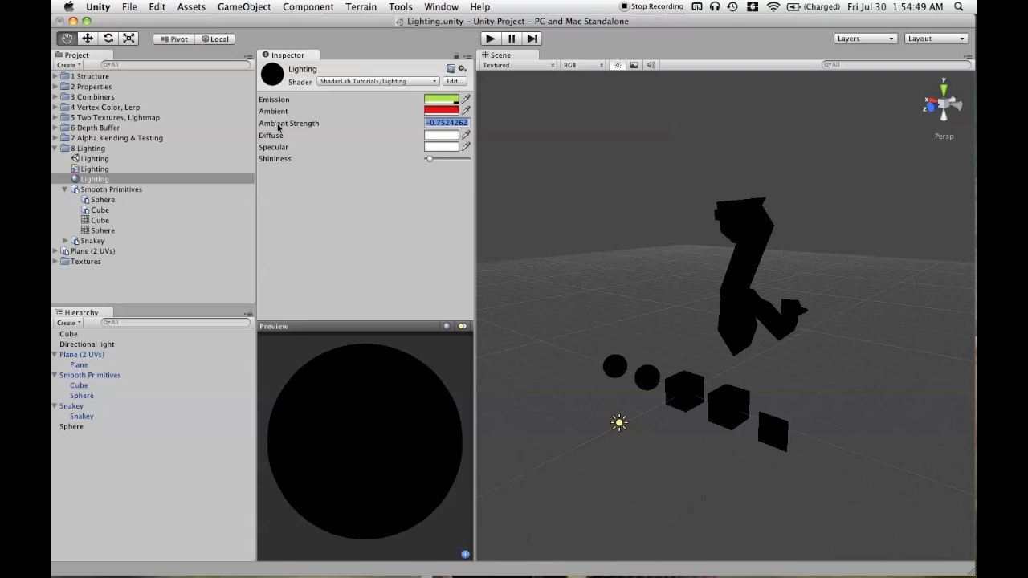
{"action": "left_click_drag", "start_coordinate": [289, 122], "coordinate": [277, 125]}
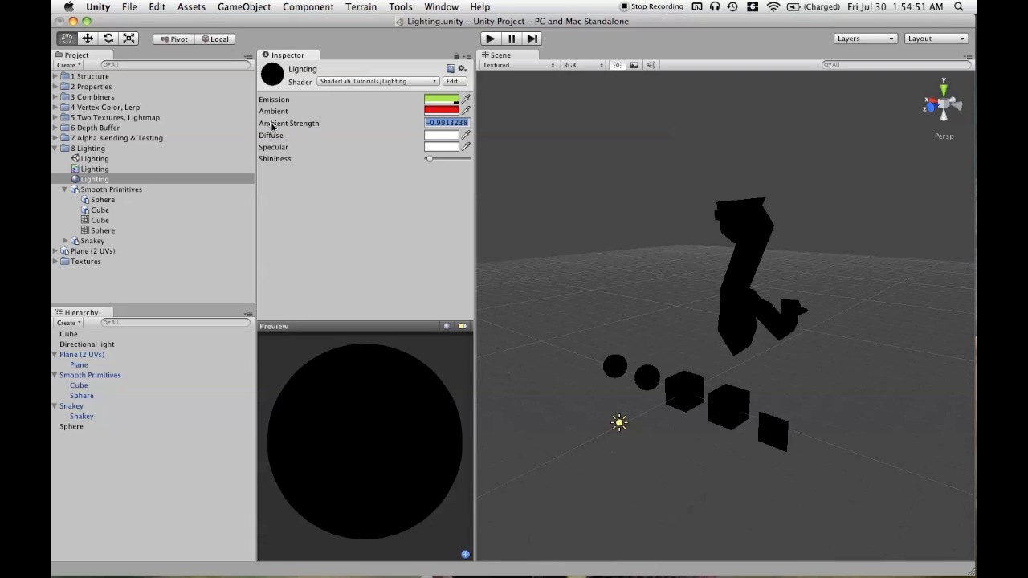
{"action": "left_click_drag", "start_coordinate": [289, 122], "coordinate": [289, 122]}
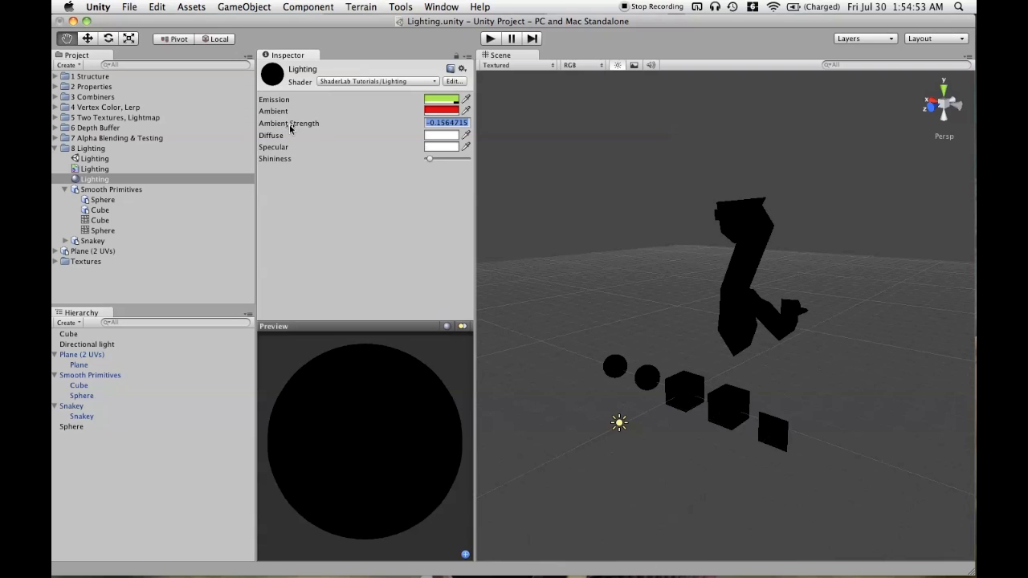
{"action": "left_click_drag", "start_coordinate": [447, 122], "coordinate": [465, 122]}
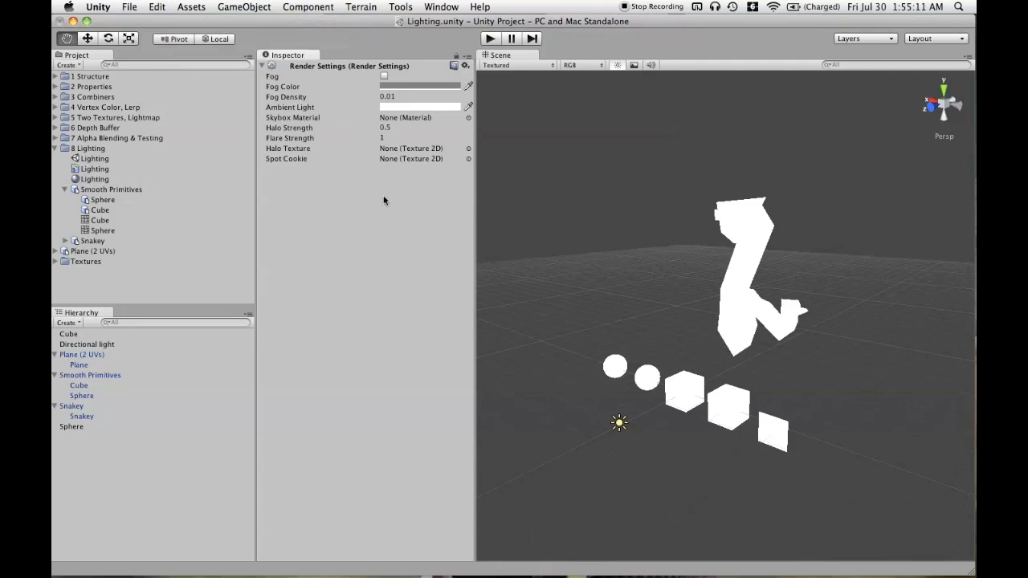
Step: Pick a new Ambient Light colour in Render Settings before switching the shader to the _AmbientStrength line
{"action": "left_click", "coordinate": [419, 106]}
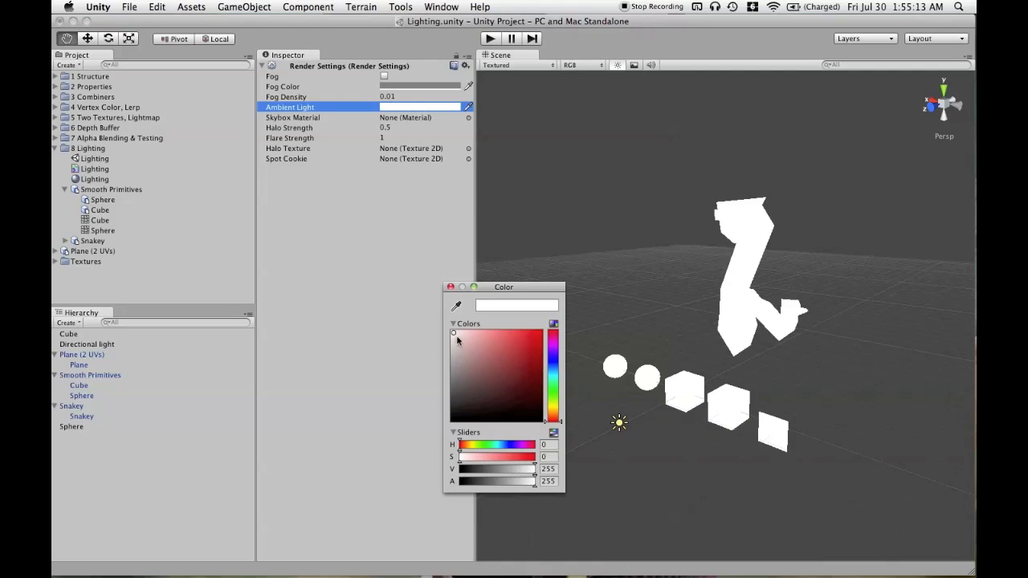
{"action": "left_click_drag", "start_coordinate": [453, 332], "coordinate": [453, 395]}
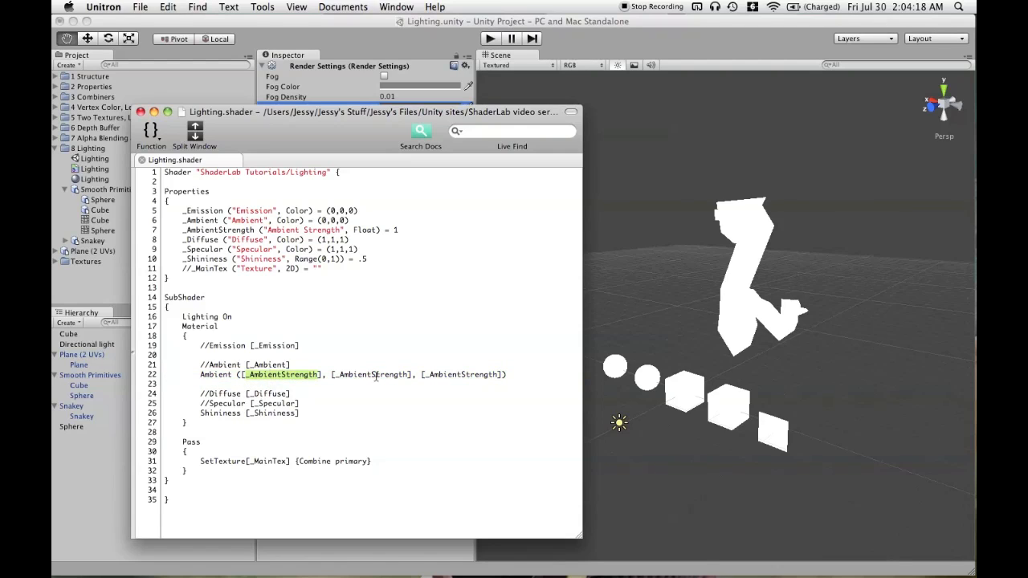
{"action": "double_click", "coordinate": [372, 375]}
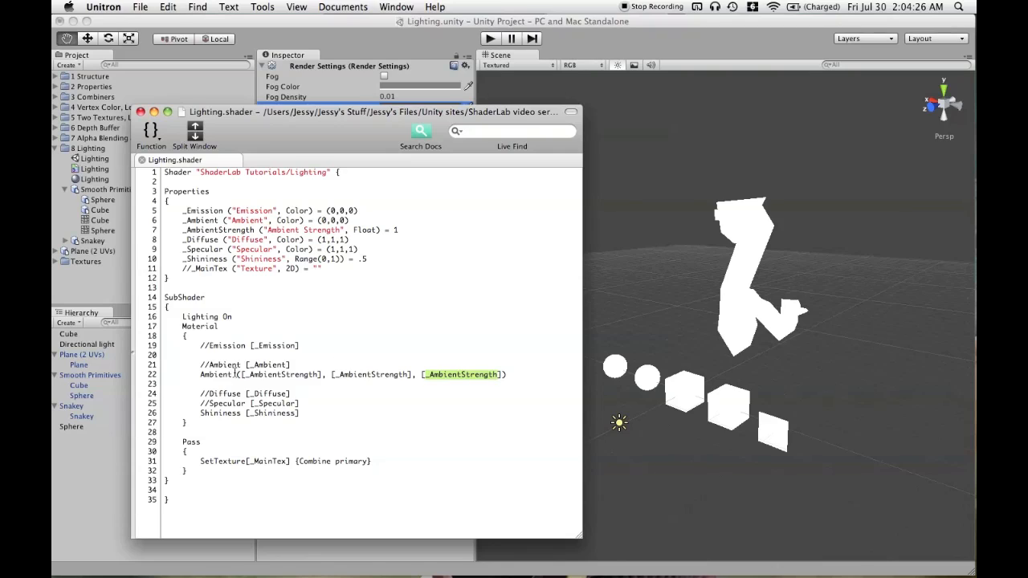
{"action": "double_click", "coordinate": [225, 364]}
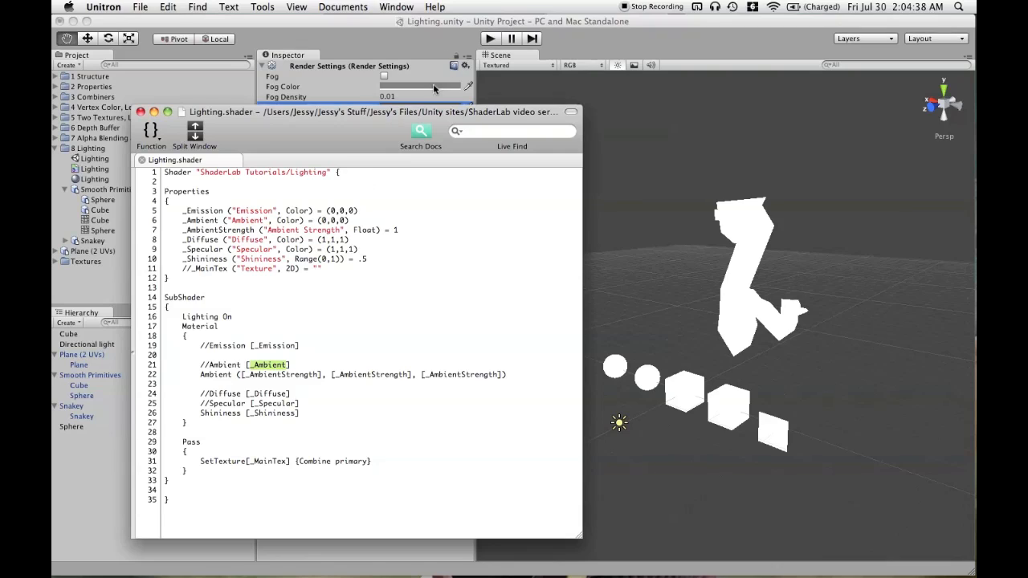
{"action": "double_click", "coordinate": [280, 374]}
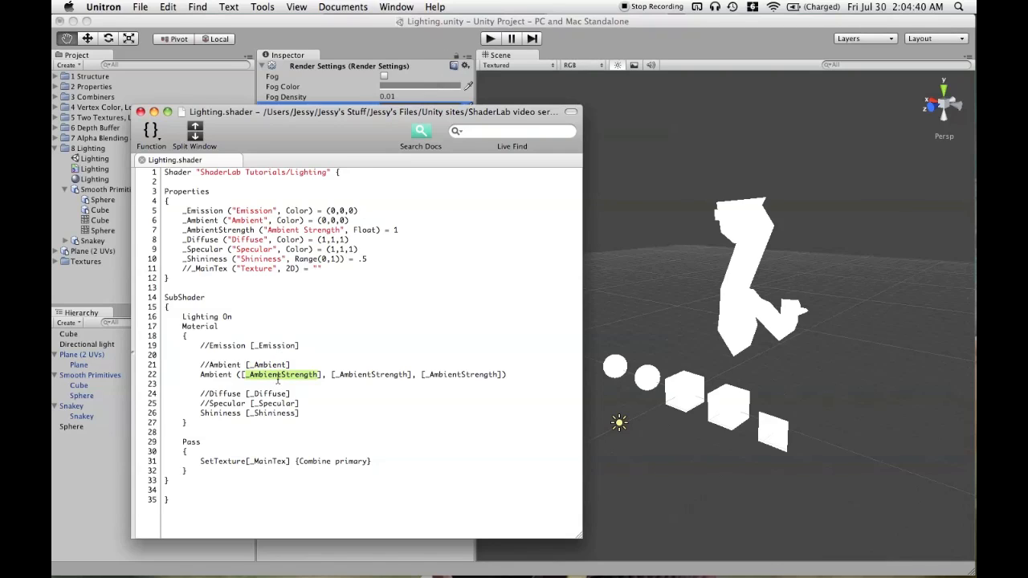